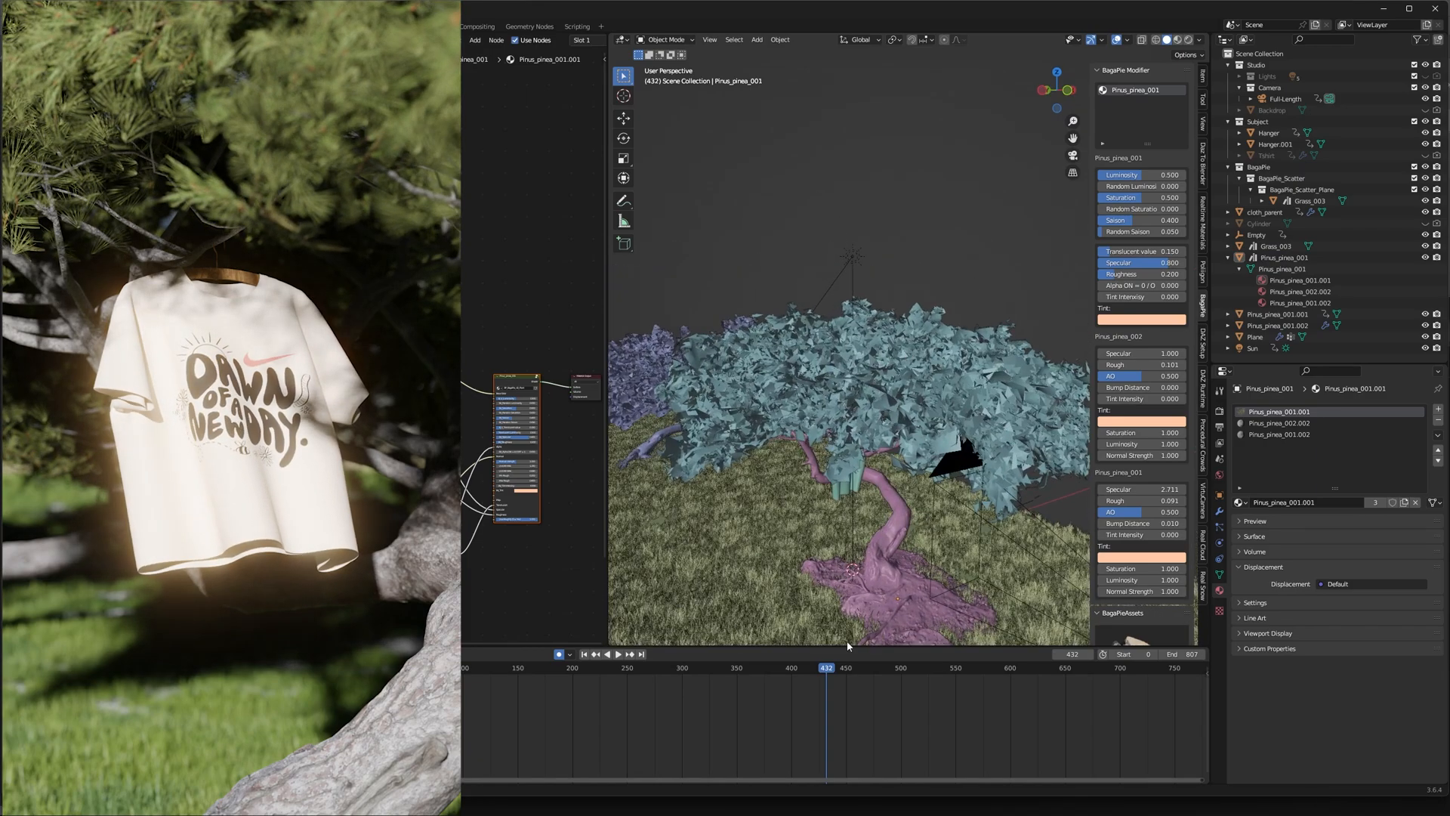
Scrub the timeline to preview the animated scene.
{"action": "left_click", "coordinate": [617, 655]}
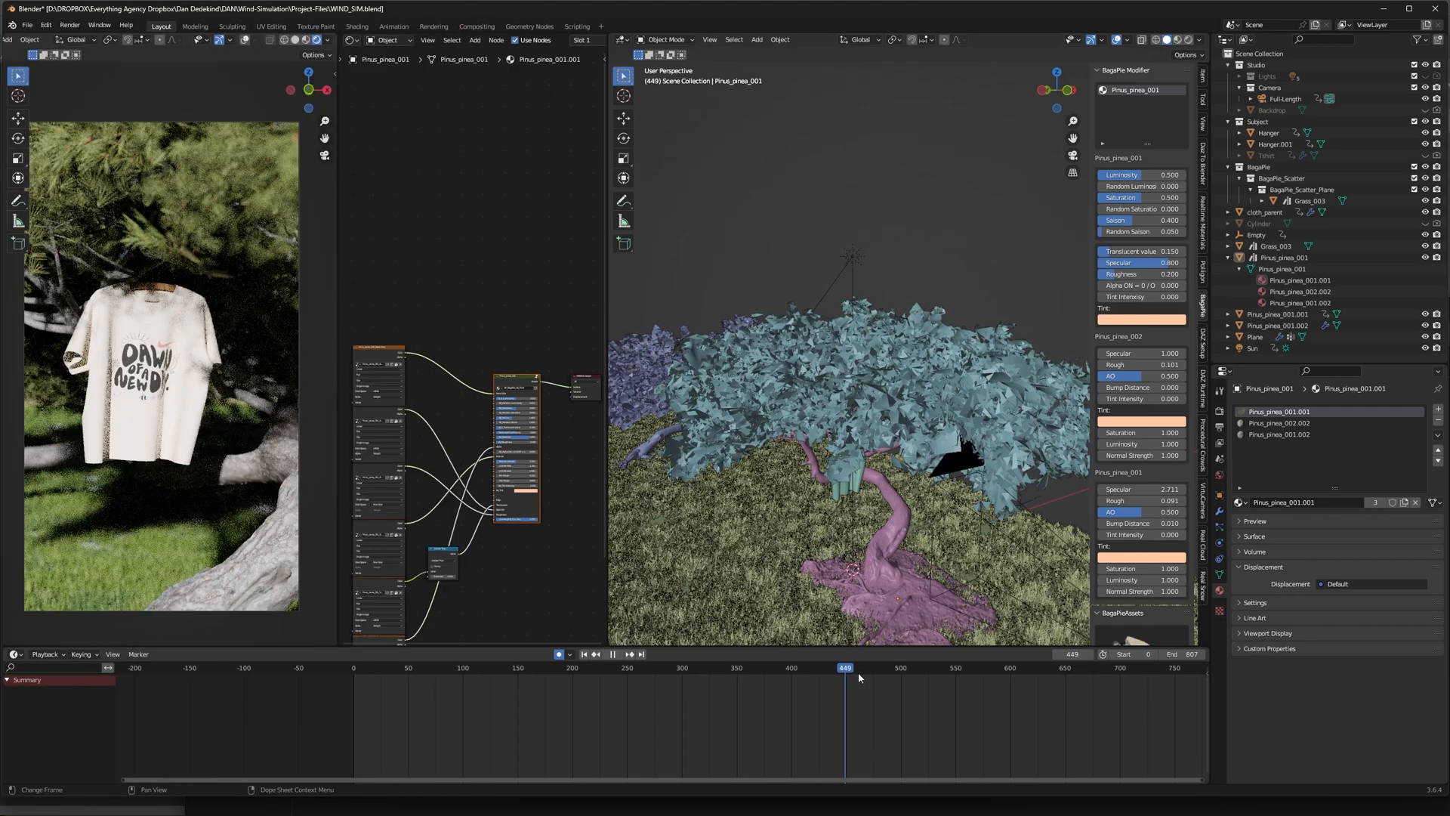
{"action": "left_click_drag", "start_coordinate": [845, 667], "coordinate": [907, 667]}
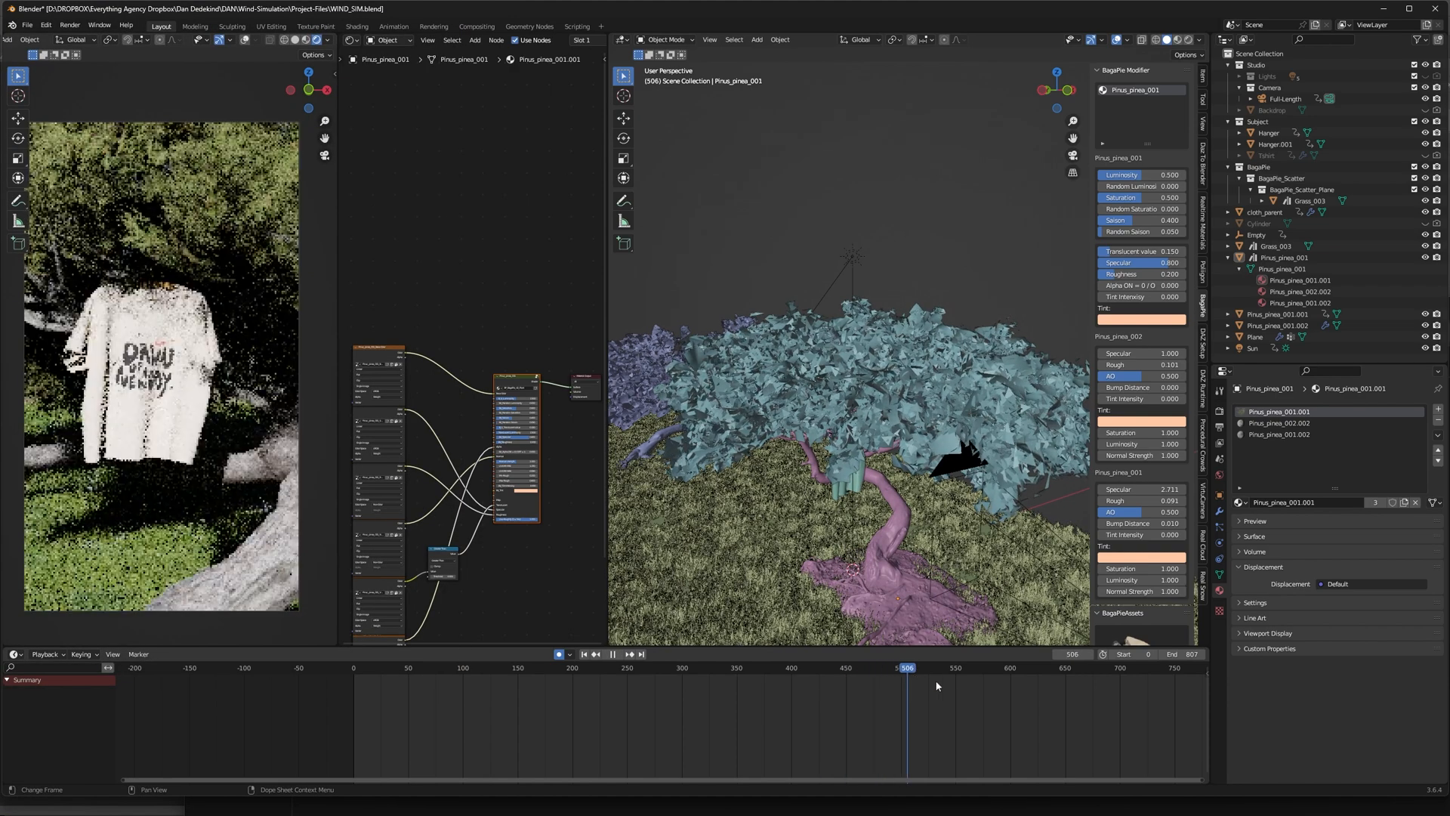
{"action": "left_click_drag", "start_coordinate": [907, 667], "coordinate": [800, 667]}
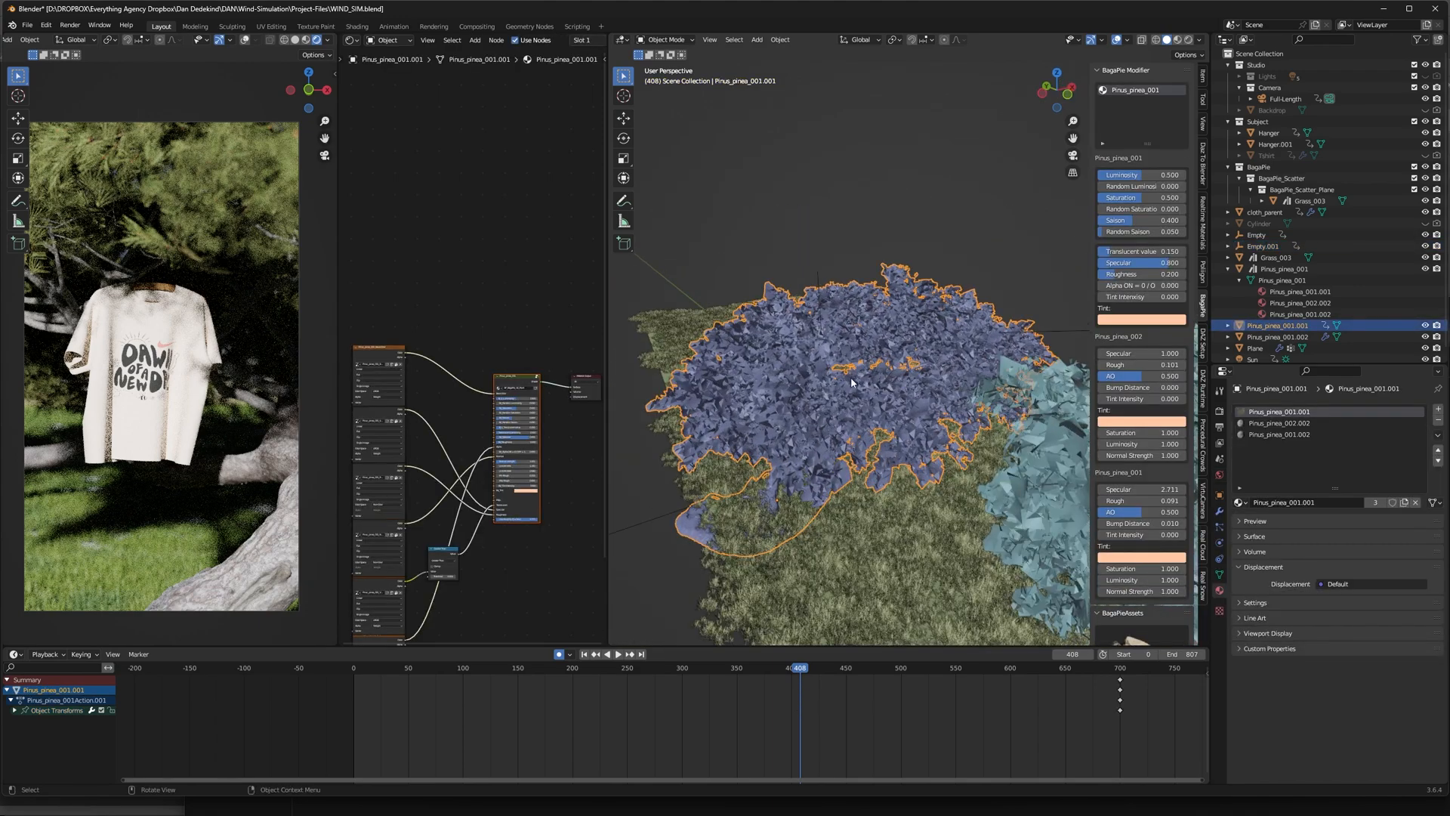
Enter Edit Mode on the back tree's leaves and separate them as a new object.
{"action": "key", "text": "Tab"}
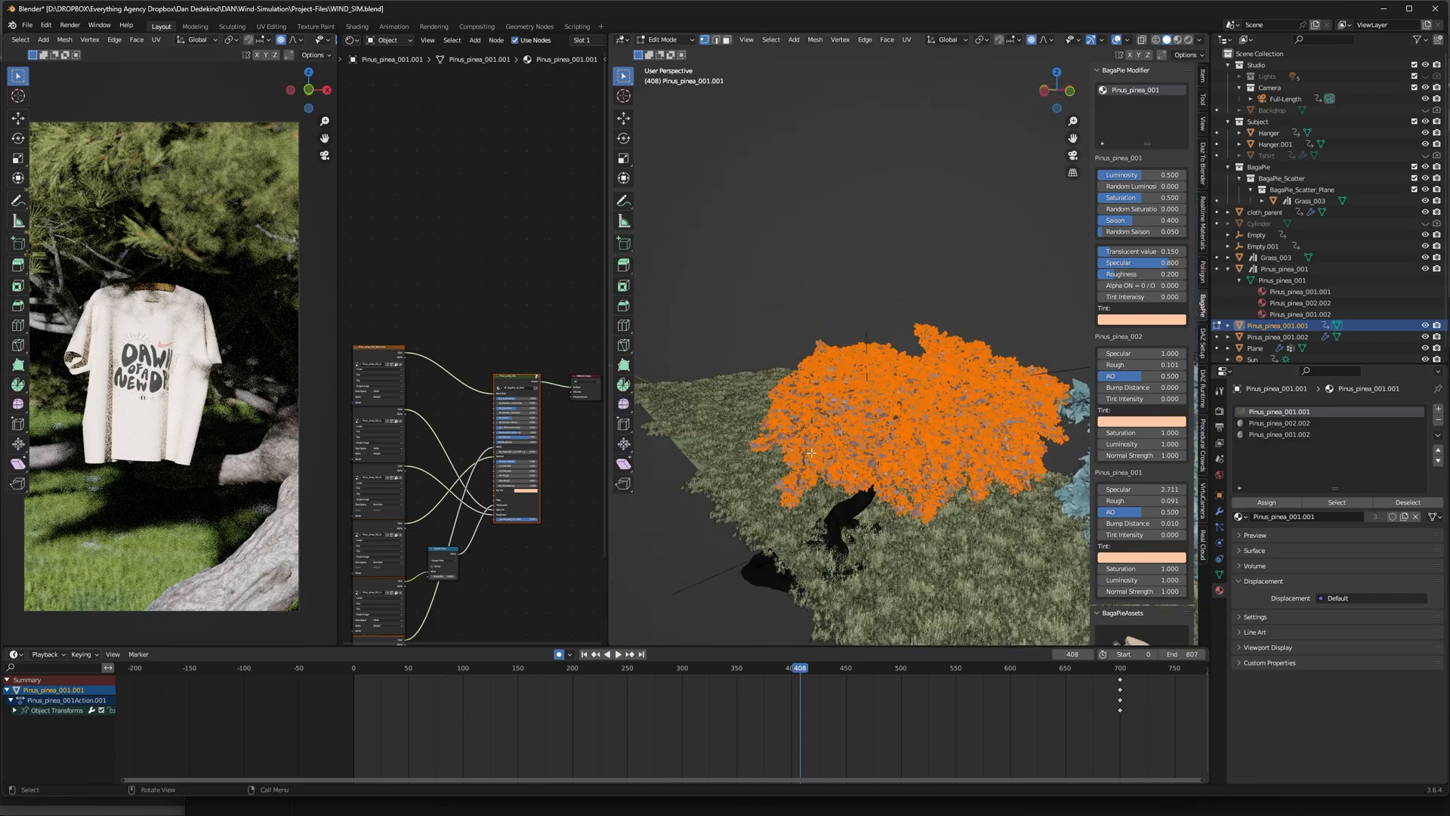
{"action": "right_click", "coordinate": [812, 454]}
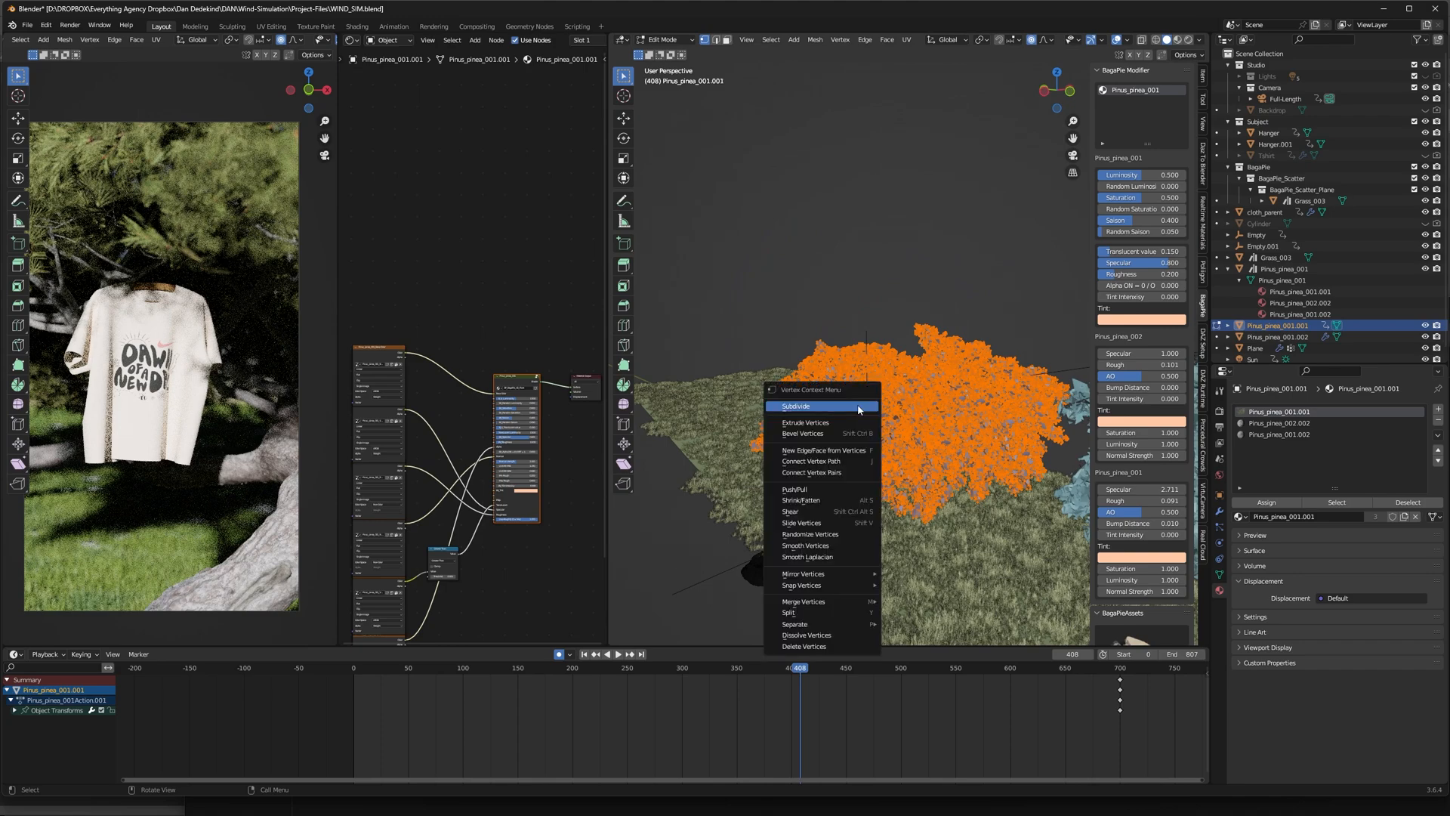
{"action": "mouse_move", "coordinate": [794, 623]}
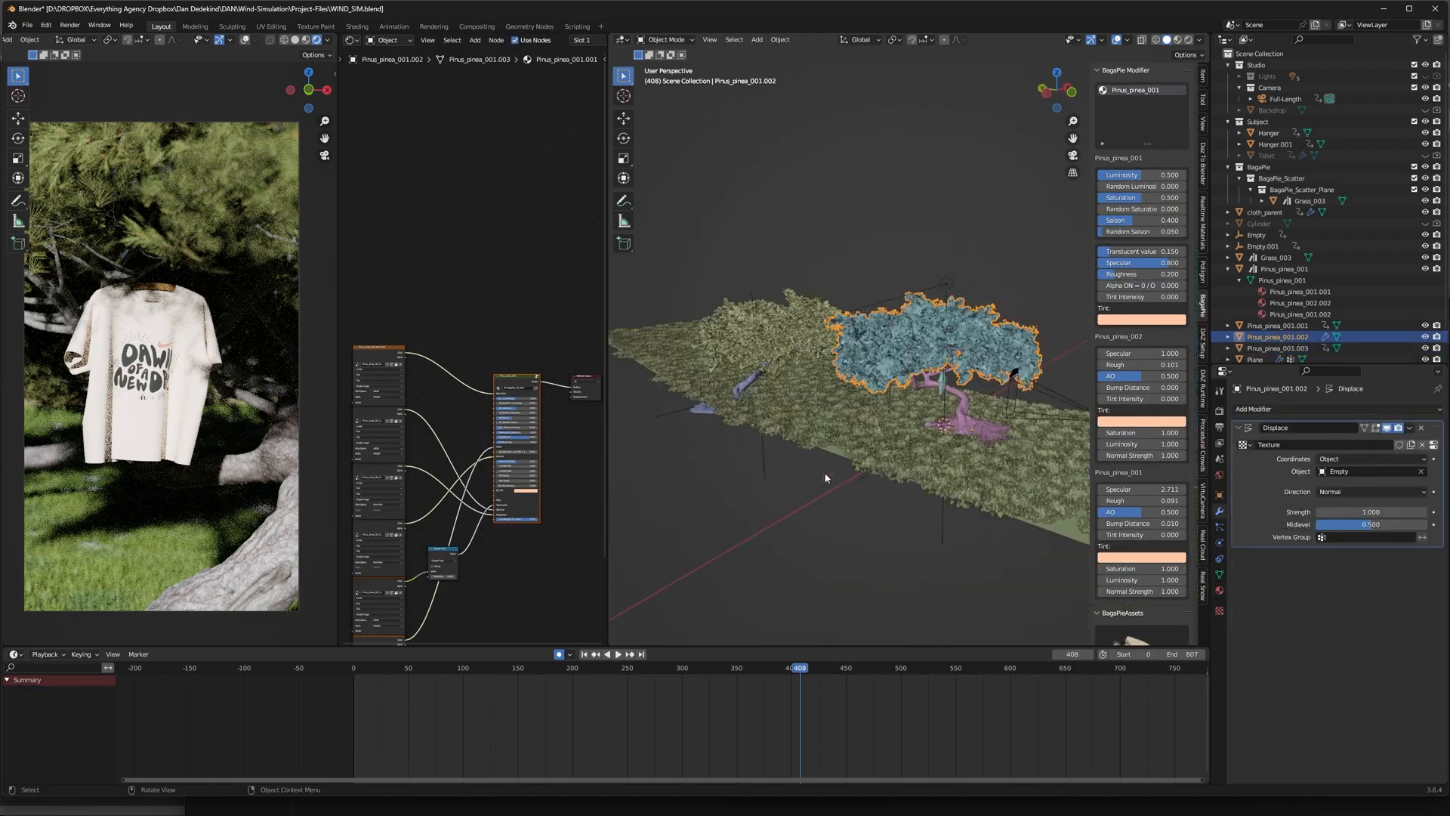
Add a Displace modifier to the back leaves and create a new texture.
{"action": "left_click", "coordinate": [1254, 408]}
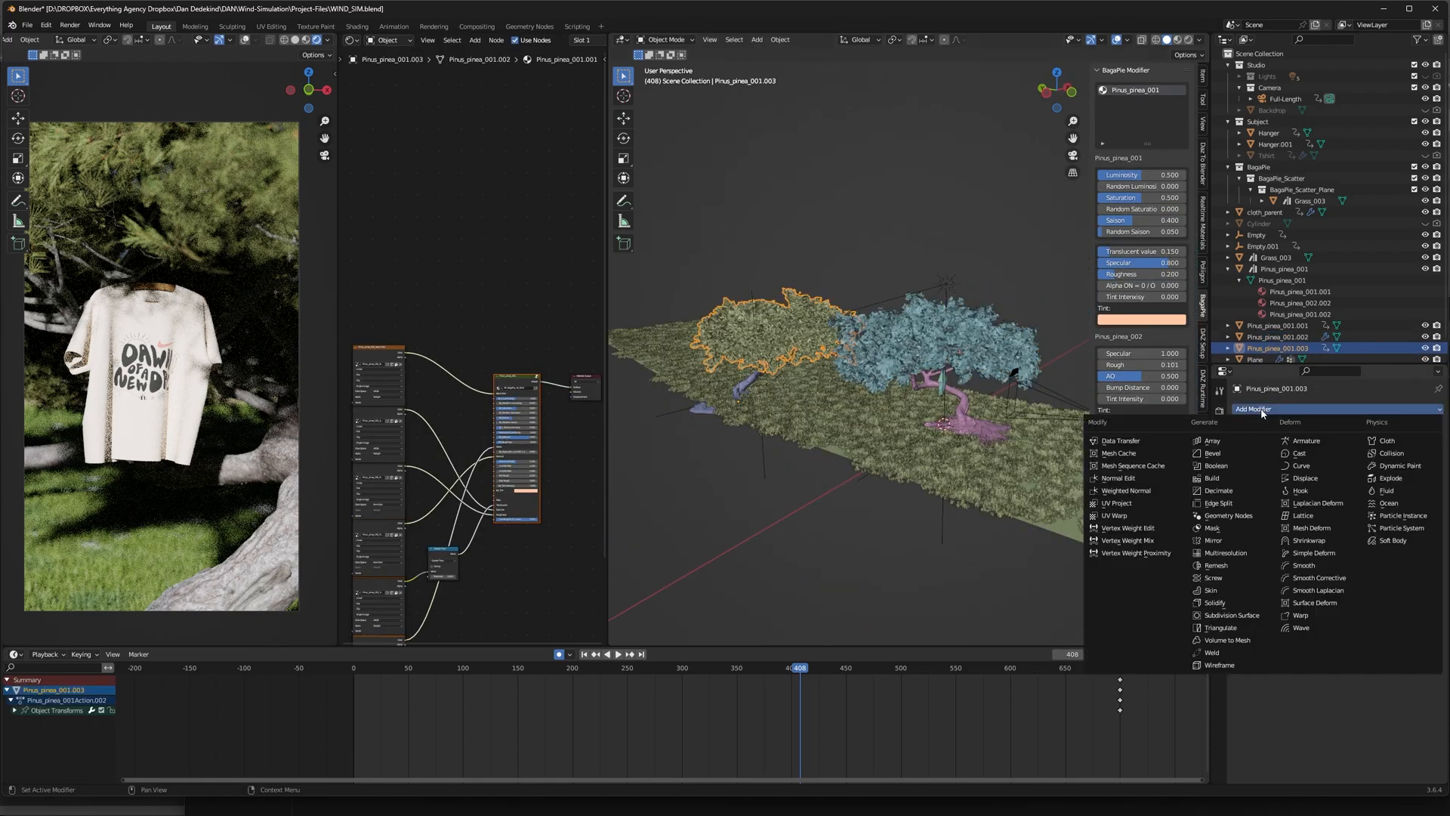
{"action": "mouse_move", "coordinate": [1212, 440]}
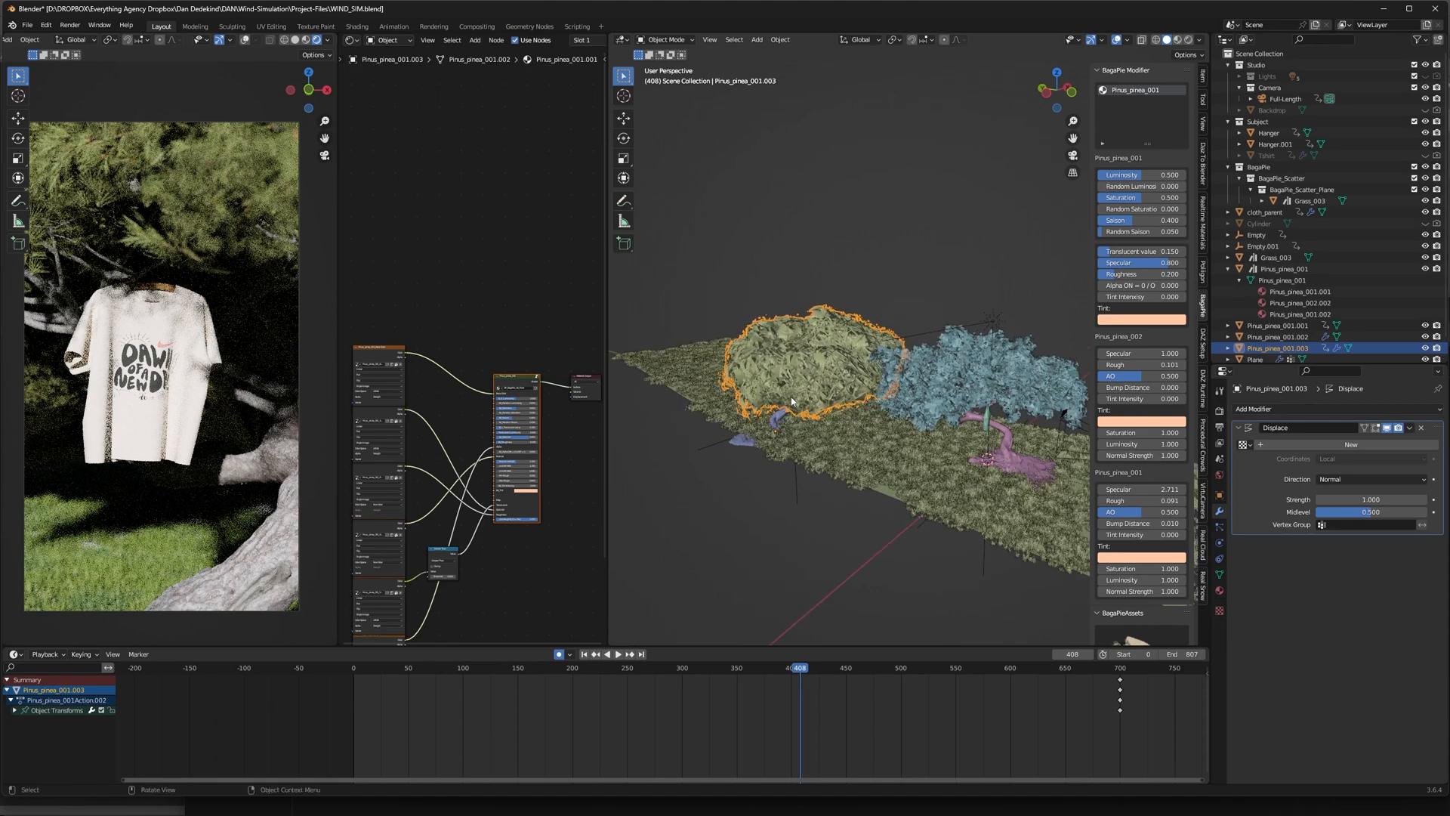
{"action": "left_click", "coordinate": [1350, 444]}
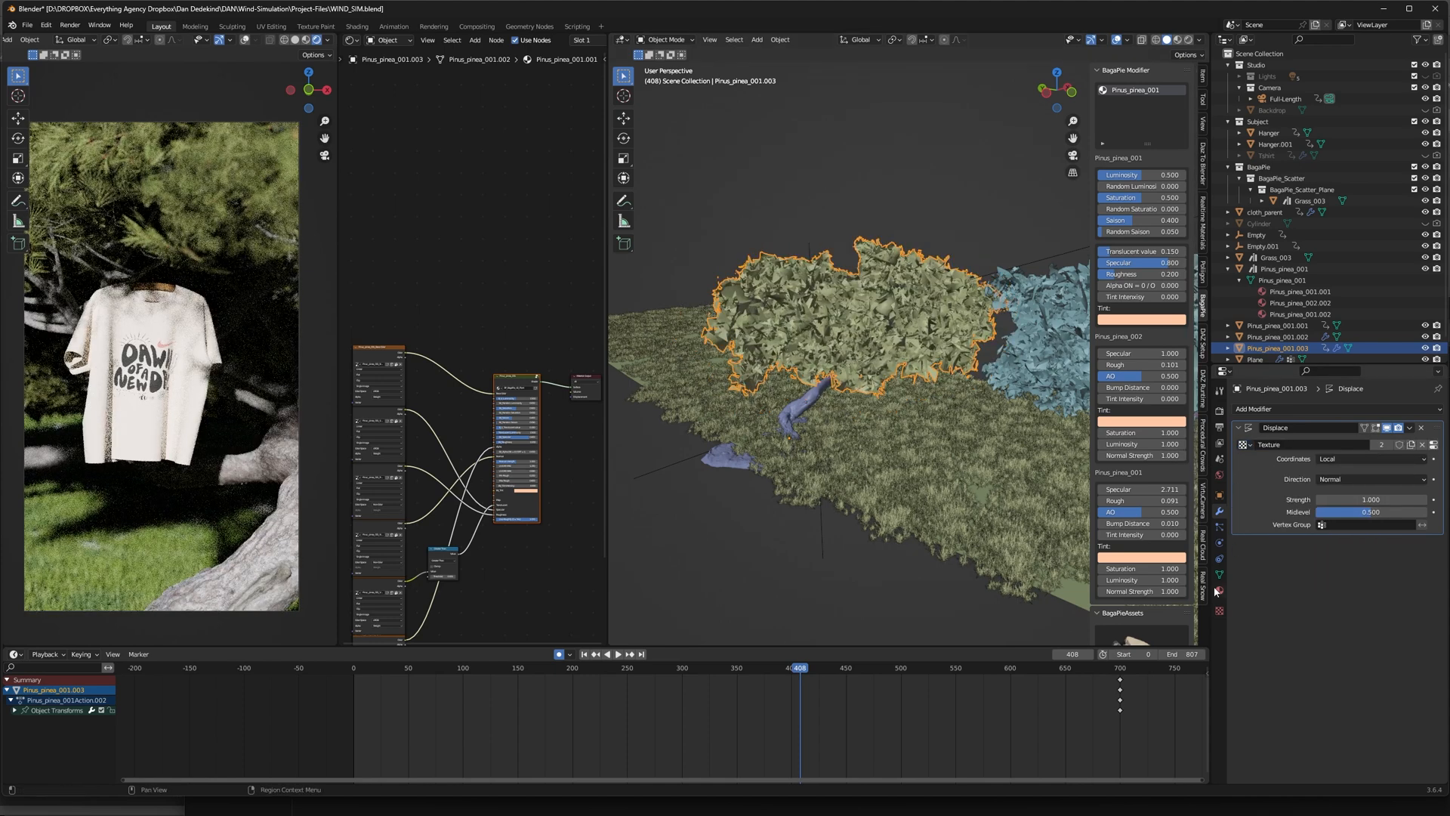
Review the Clouds texture, then set Displace texture coordinates to Object.
{"action": "left_click", "coordinate": [1219, 611]}
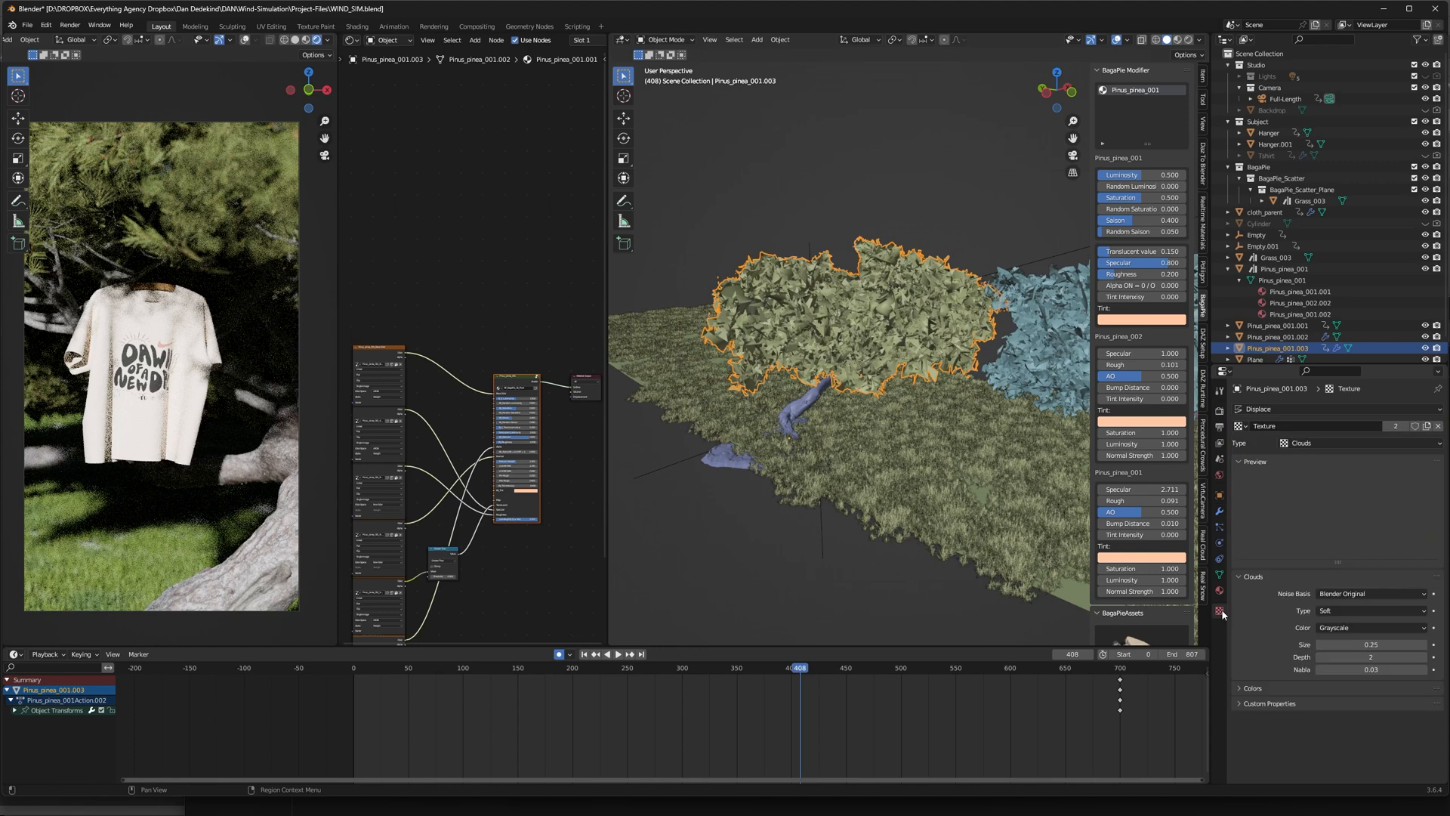
{"action": "left_click", "coordinate": [1304, 443]}
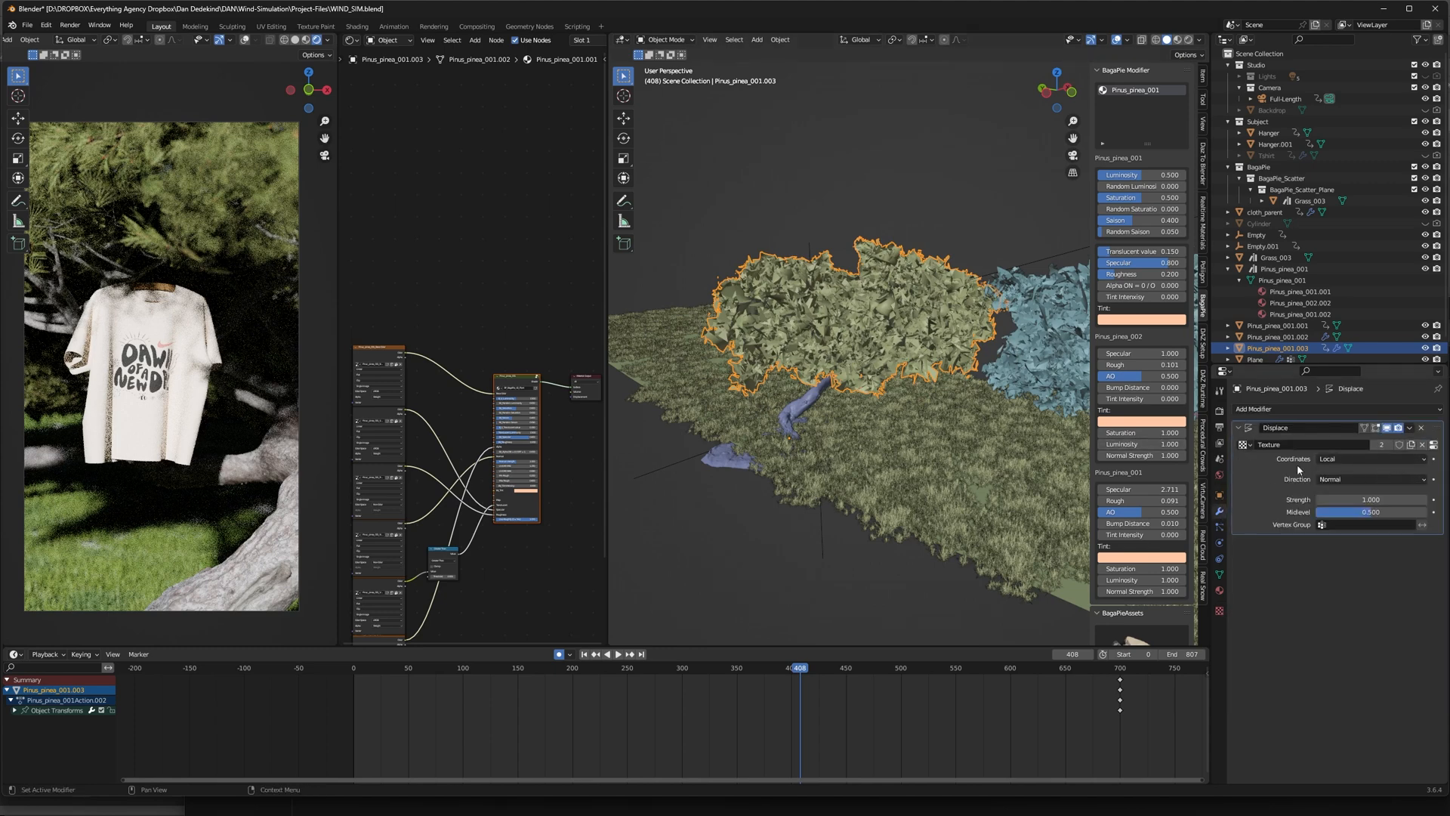
{"action": "left_click", "coordinate": [1373, 459]}
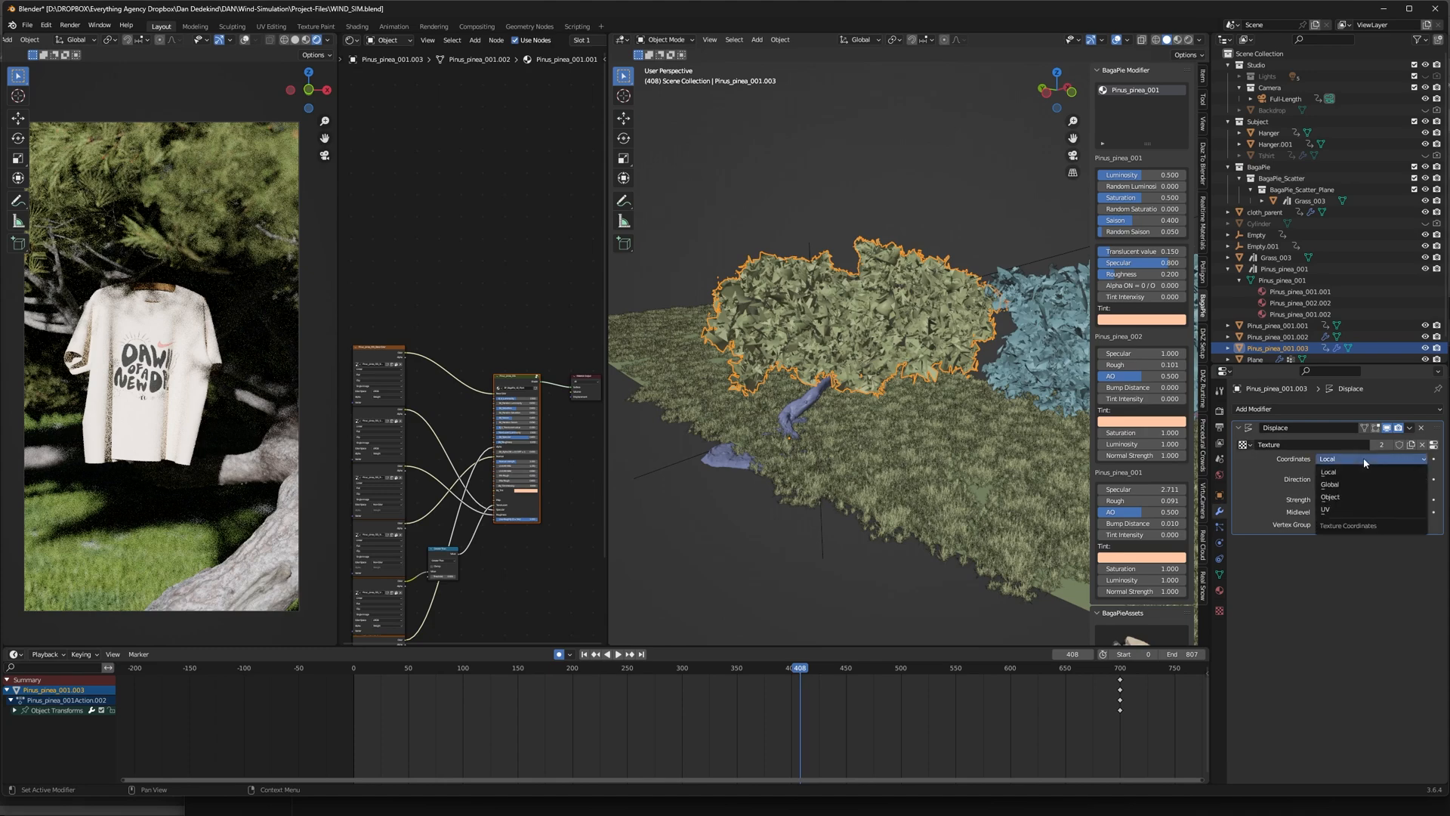
{"action": "left_click", "coordinate": [1330, 497]}
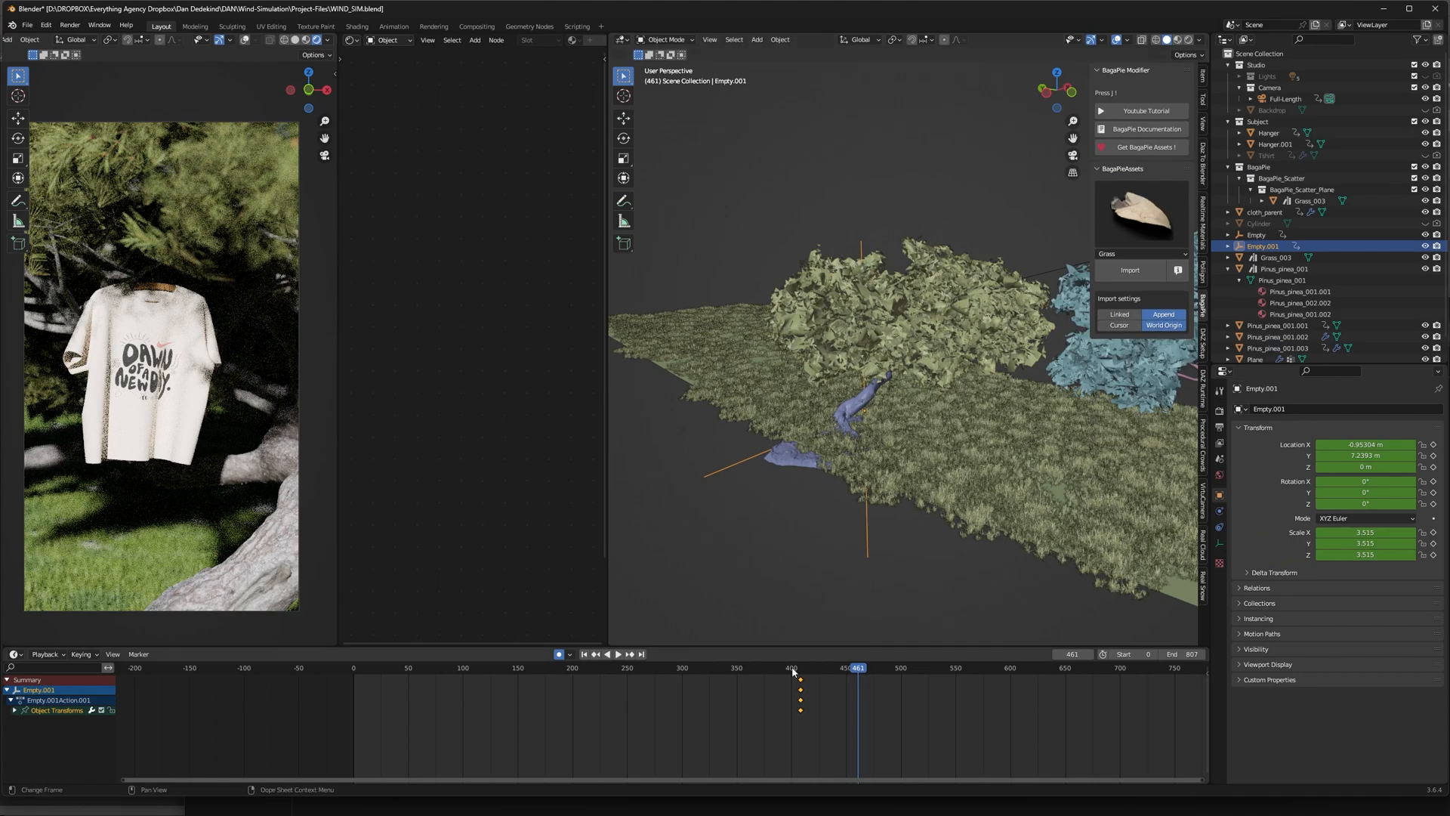
Keyframe Empty.001 rotated 10 on Z at a later frame and make interpolation Linear.
{"action": "left_click", "coordinate": [799, 667]}
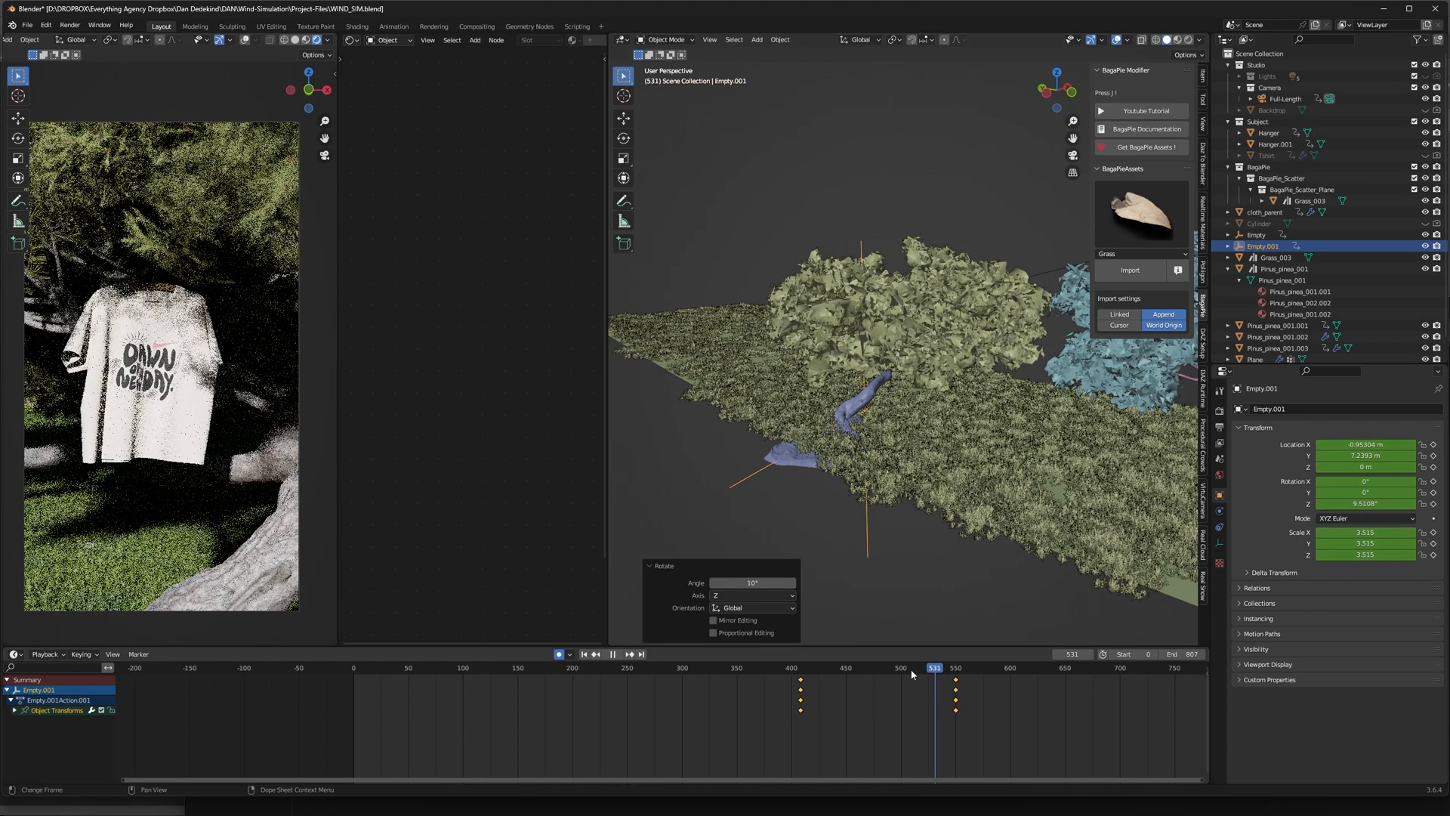
{"action": "left_click", "coordinate": [842, 667]}
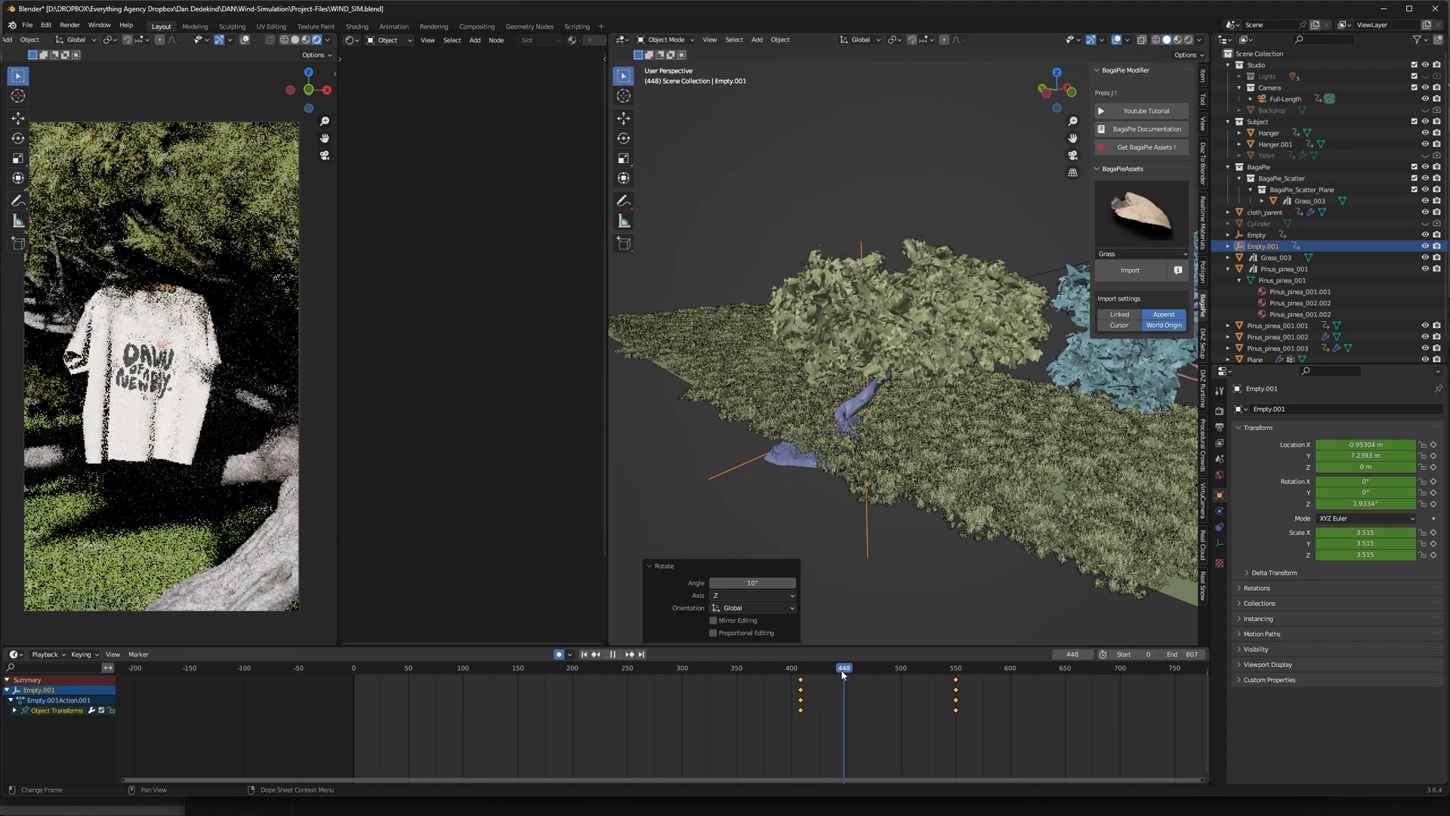
{"action": "left_click", "coordinate": [849, 667]}
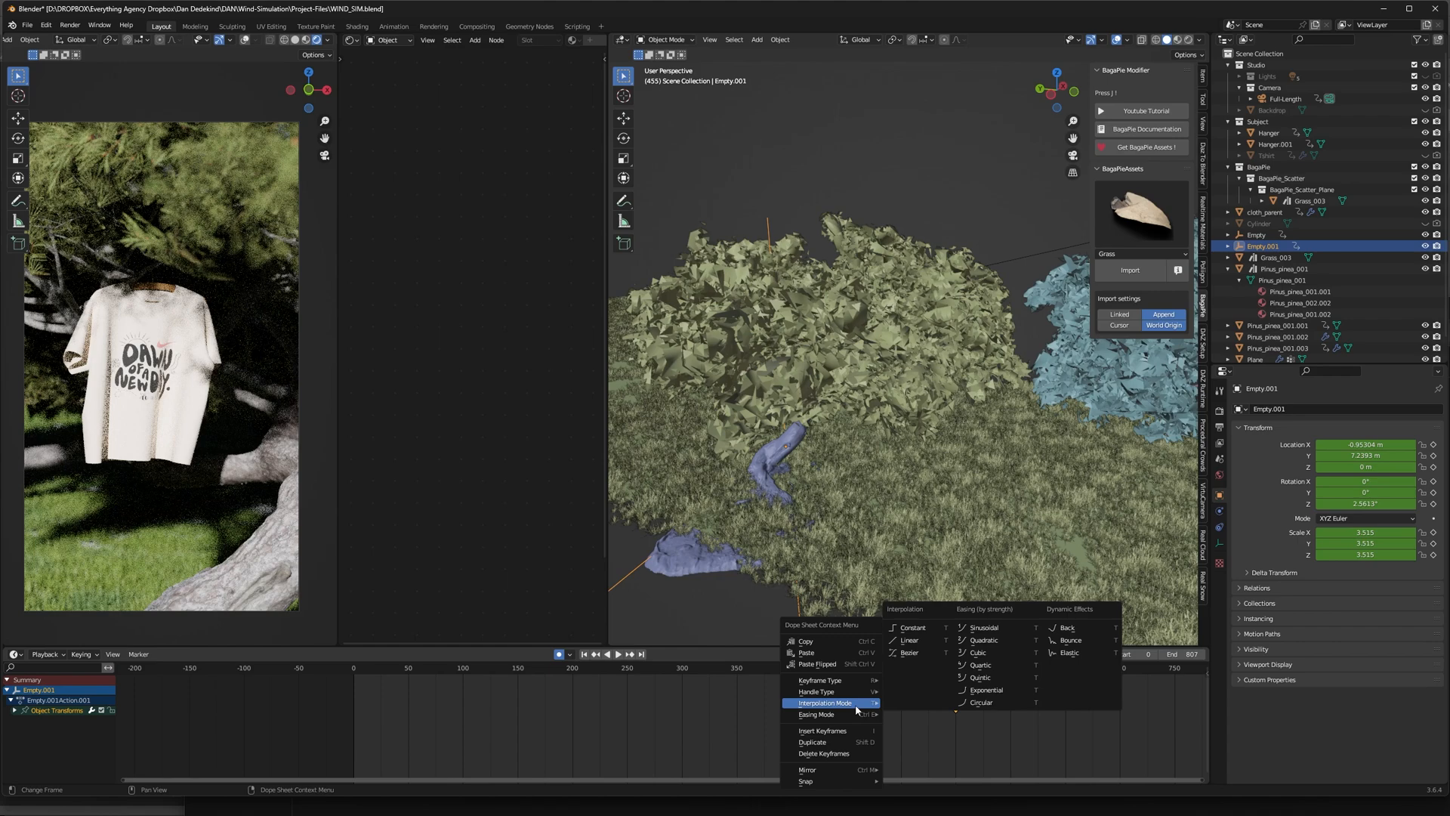
{"action": "left_click", "coordinate": [908, 652]}
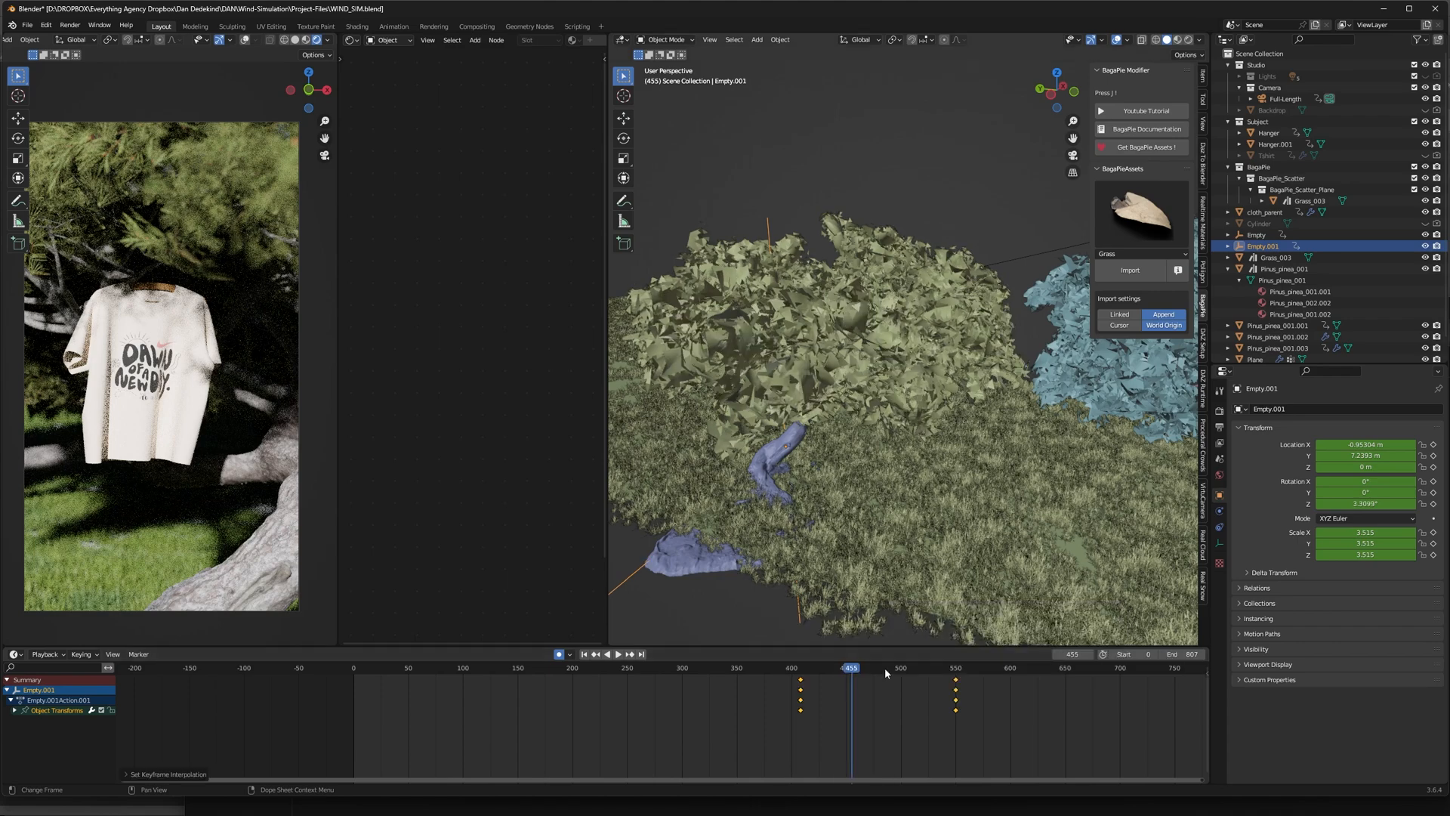